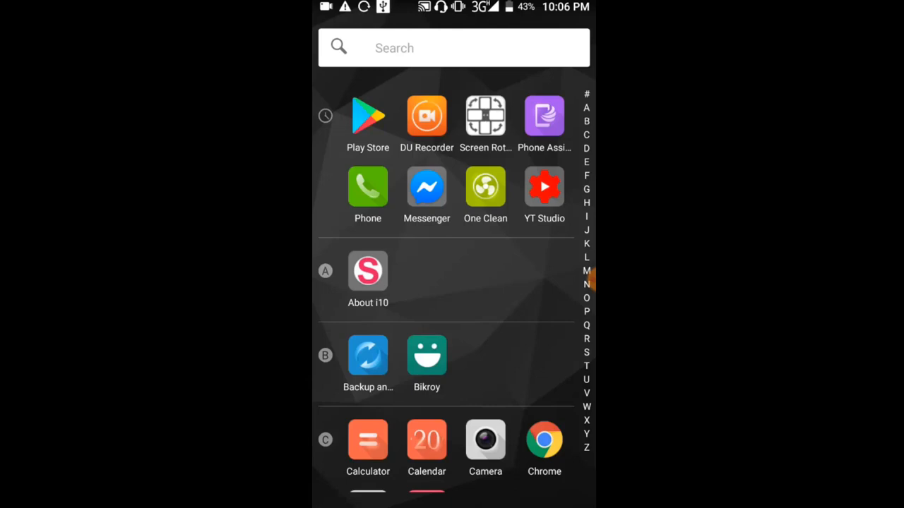
Search Google Play for 'unseen messenger' and install Unseen Messenger.
left_click(368, 116)
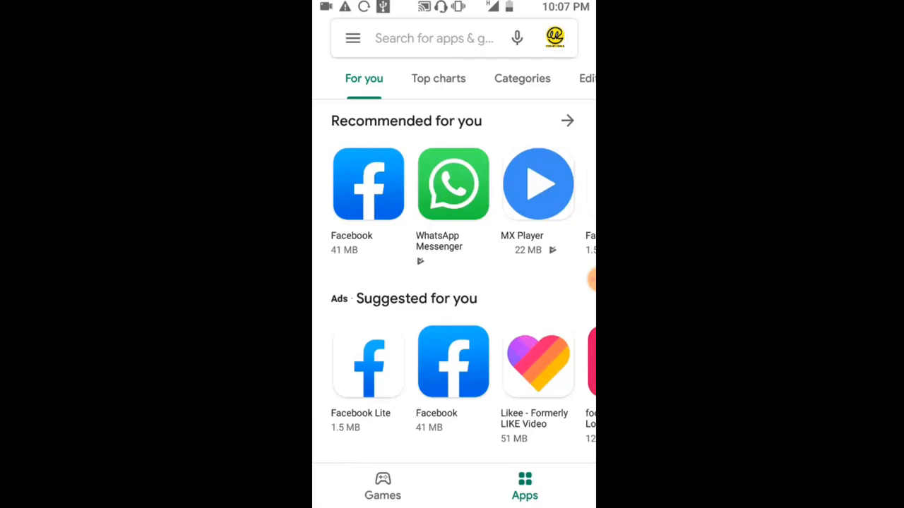
left_click(434, 38)
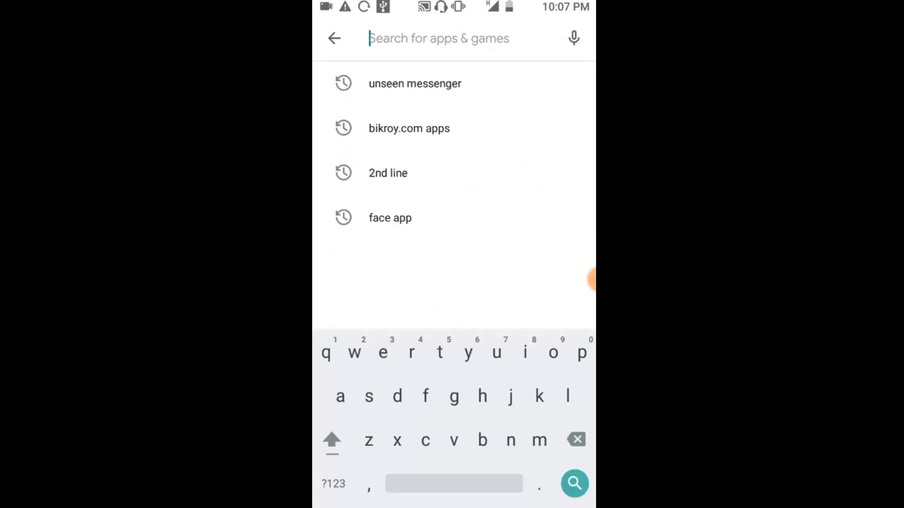
left_click(414, 83)
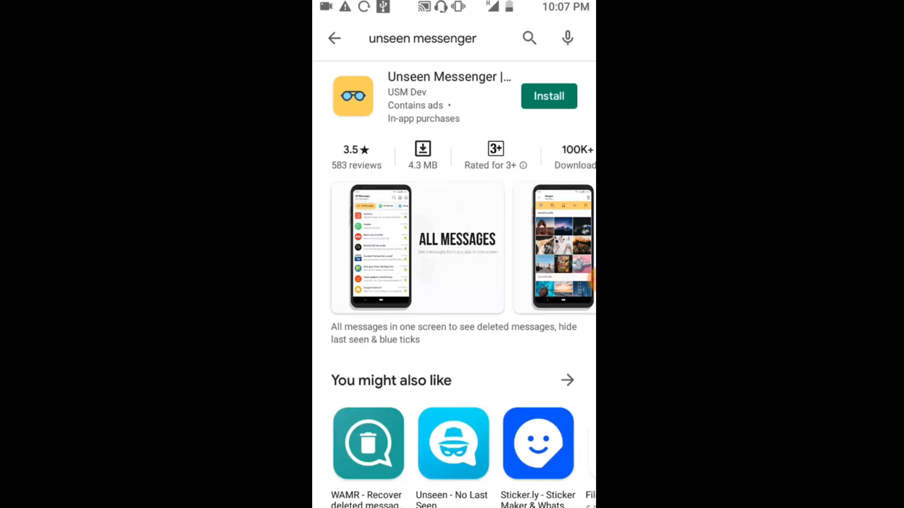
left_click(548, 95)
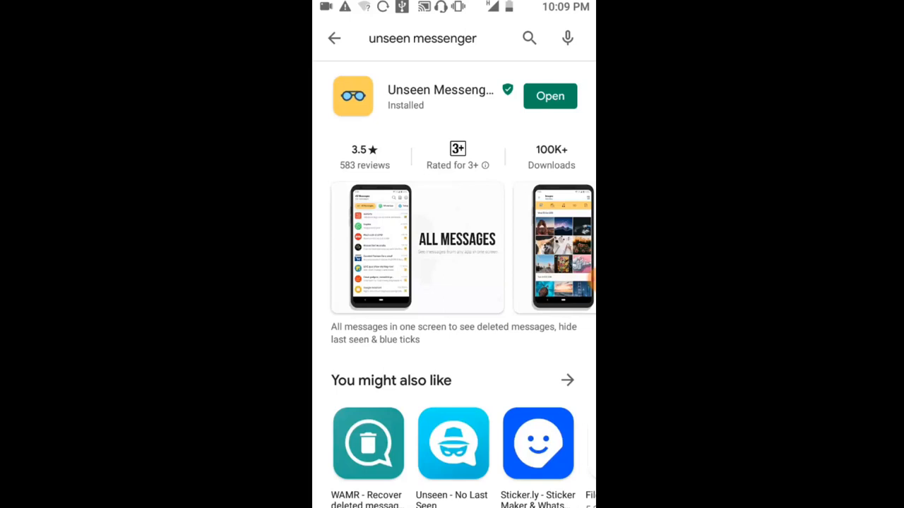
Launch the newly installed Unseen Messenger to start its setup.
left_click(550, 95)
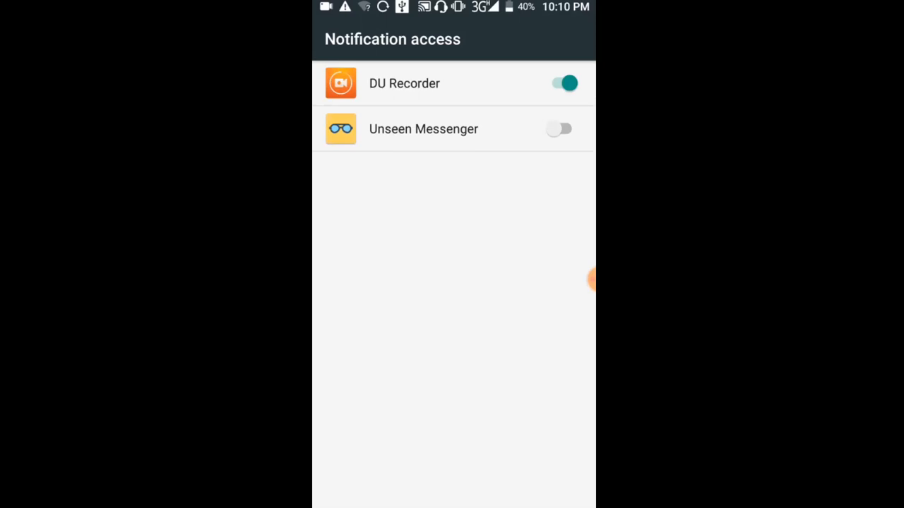
Turn on and confirm notification access for Unseen Messenger.
left_click(559, 129)
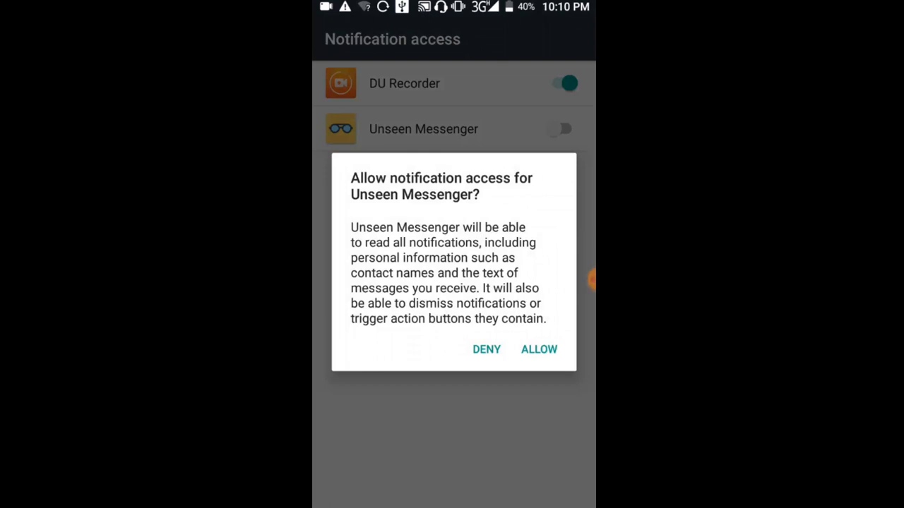
left_click(538, 349)
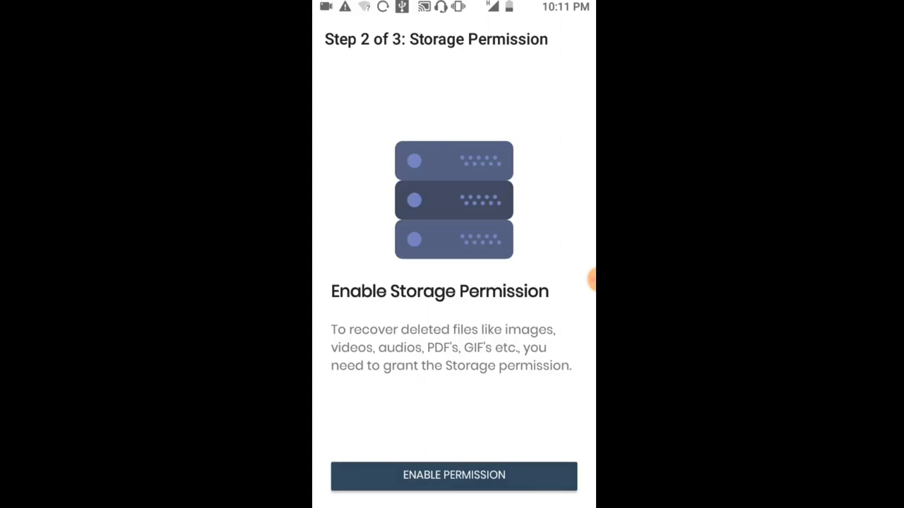
Allow Unseen Messenger access to photos, media and files.
left_click(454, 476)
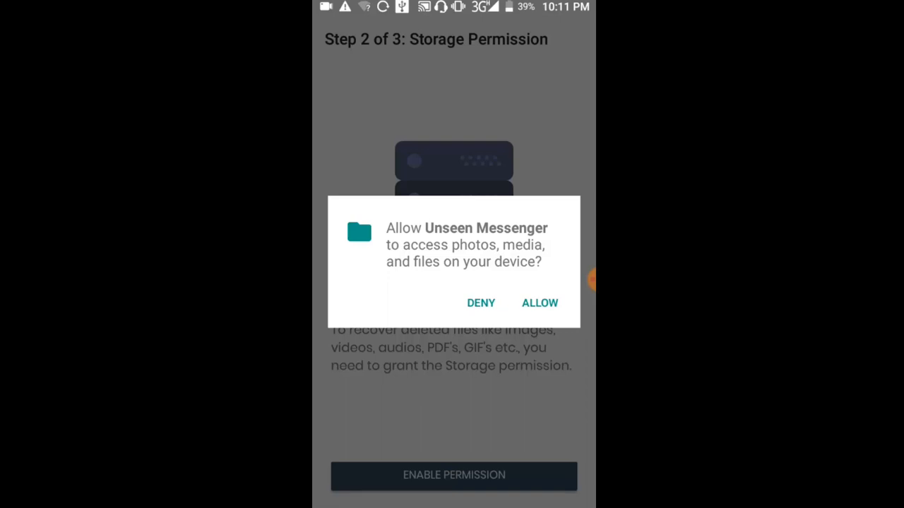
left_click(539, 303)
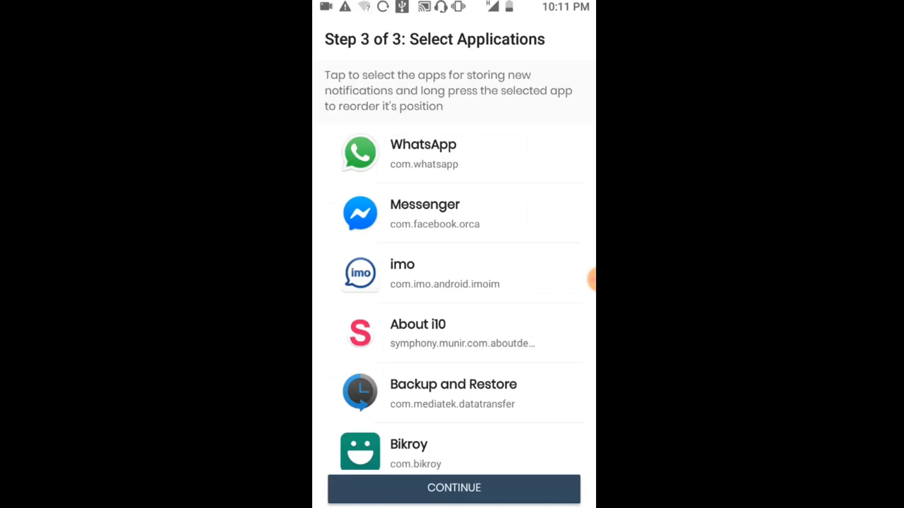
Choose Messenger as the app to monitor, continue, and return to the home screen.
scroll("down", 3)
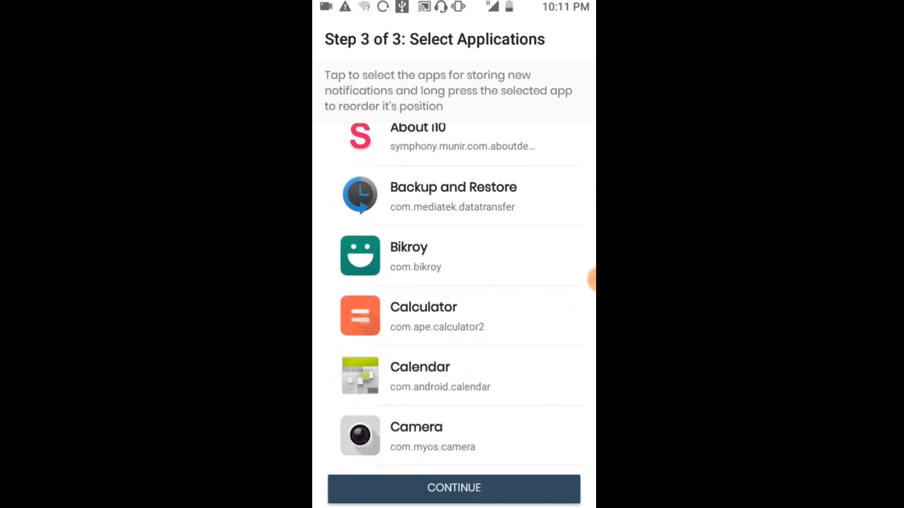
scroll("down", 3)
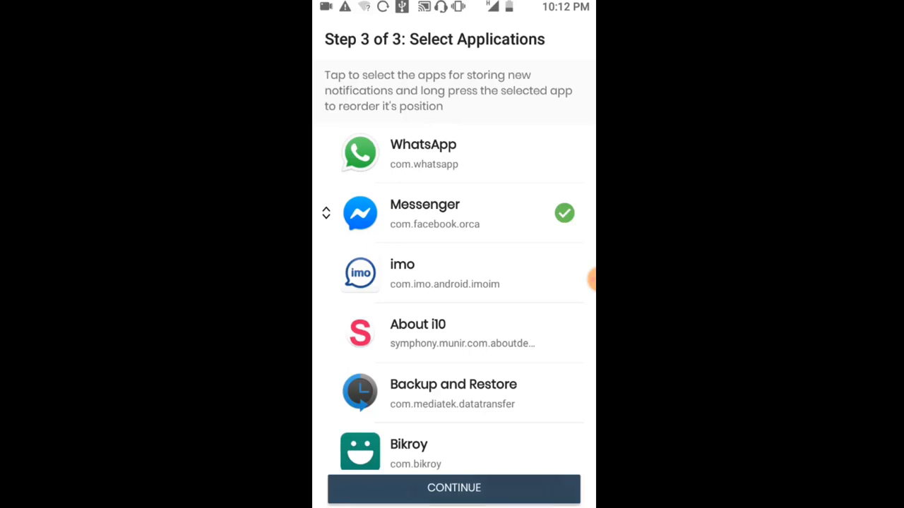
left_click(453, 488)
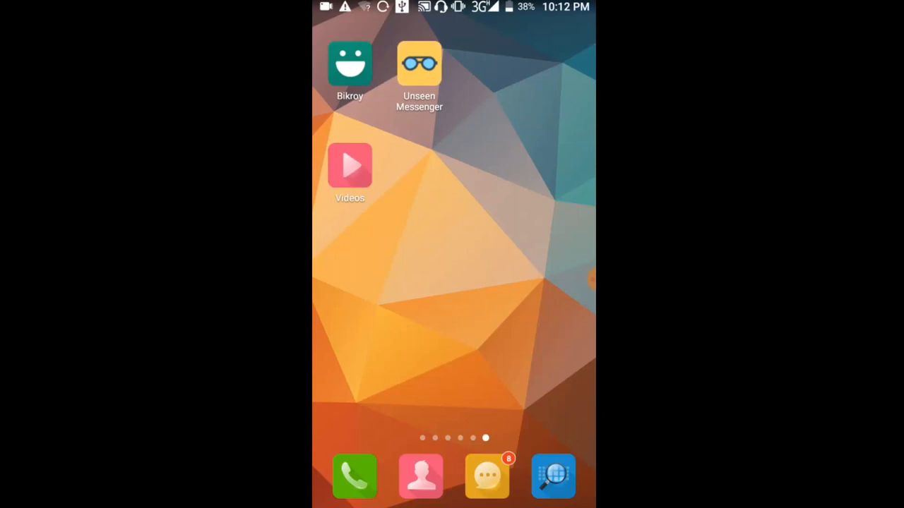
scroll("left", 3)
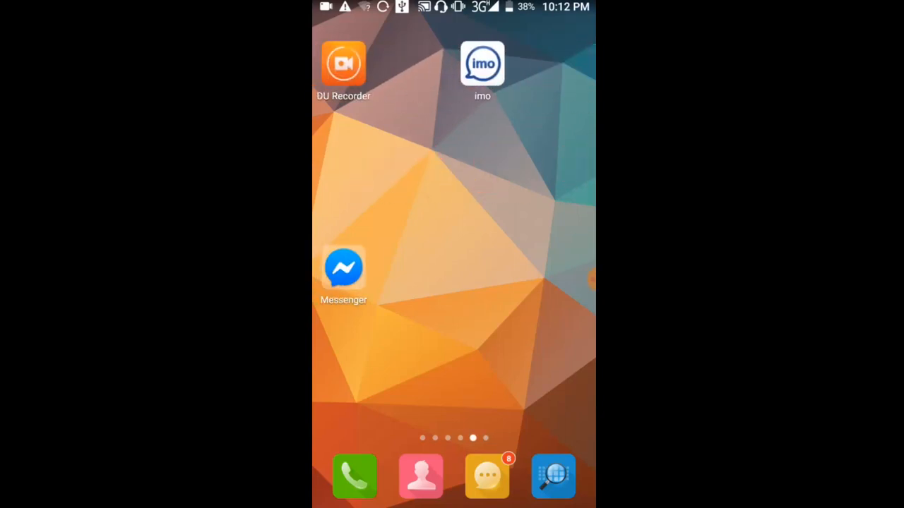
left_click(343, 268)
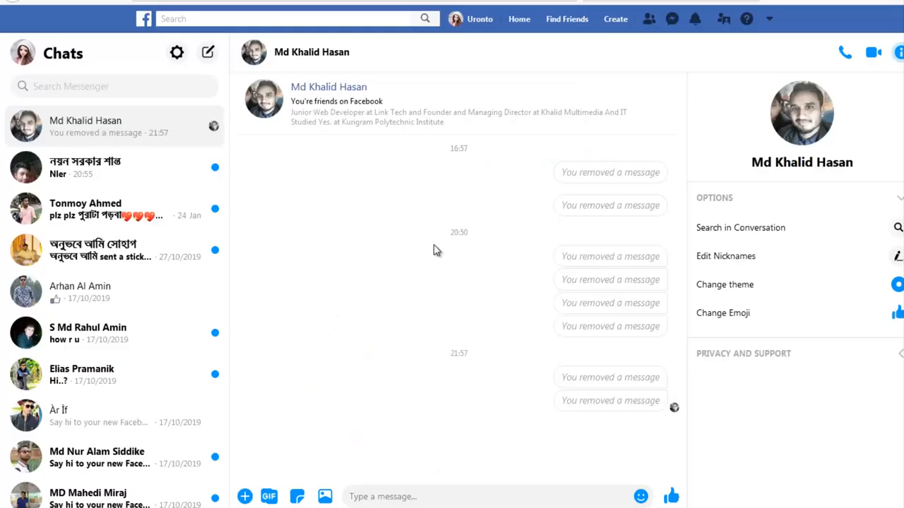
mouse_move(258, 195)
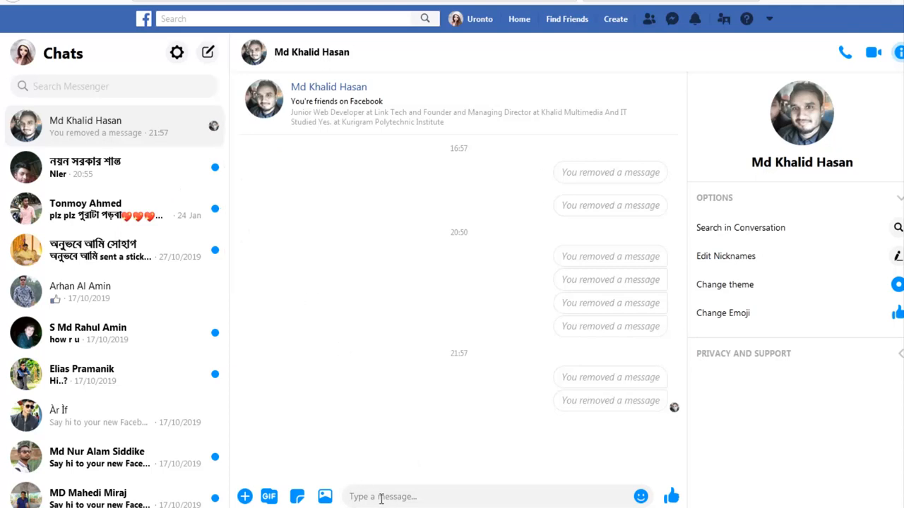
type("hello")
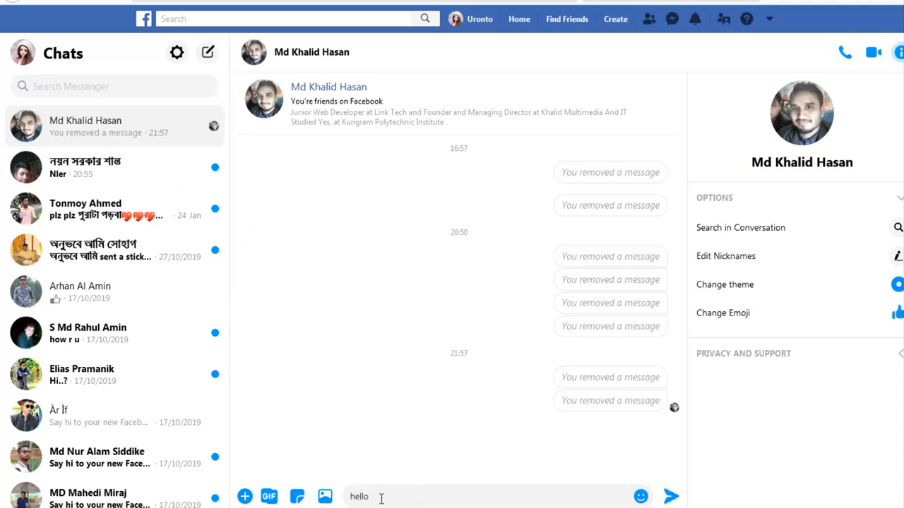
type("how are y")
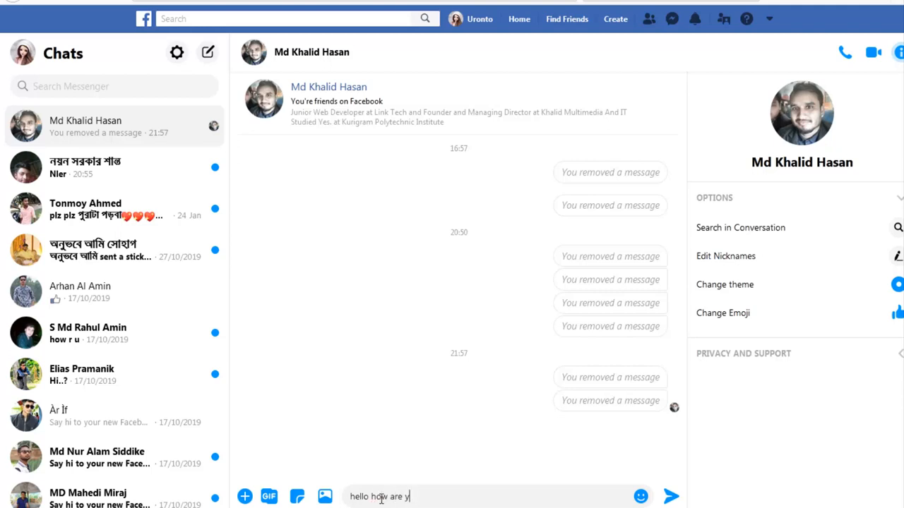
type("ou?")
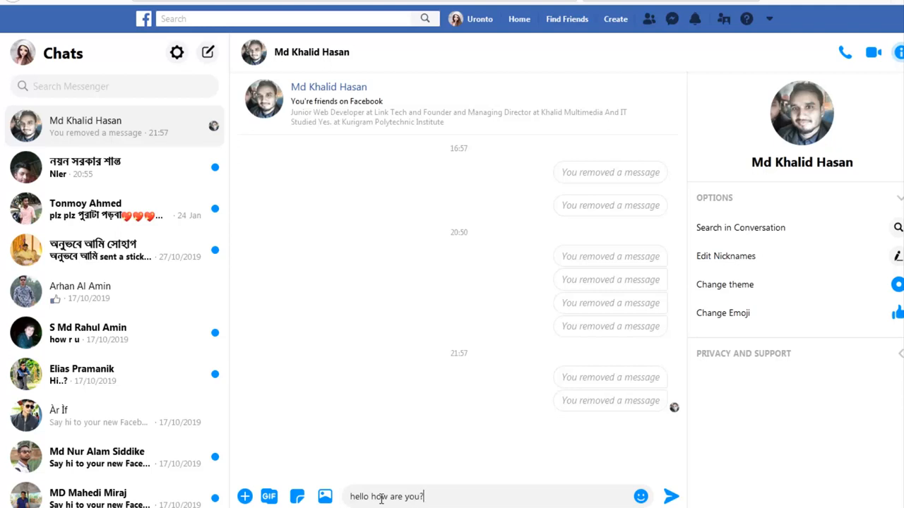
left_click(672, 496)
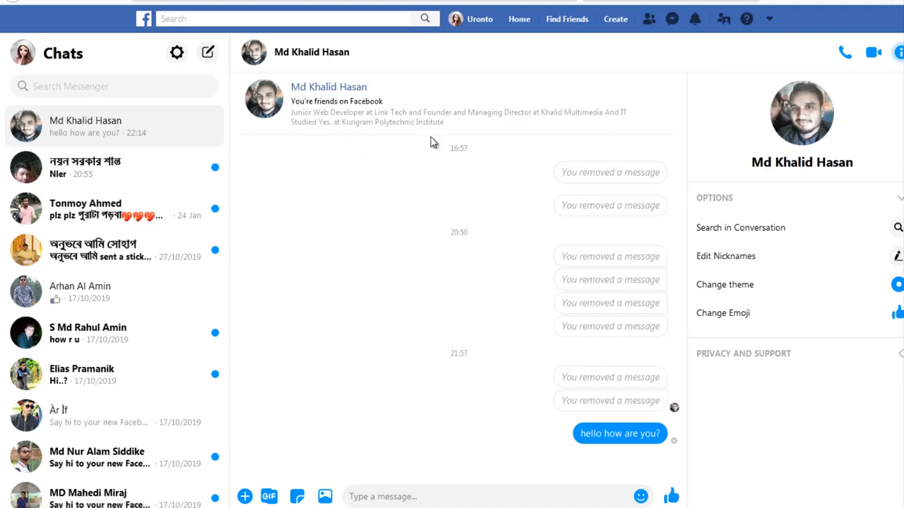
mouse_move(647, 418)
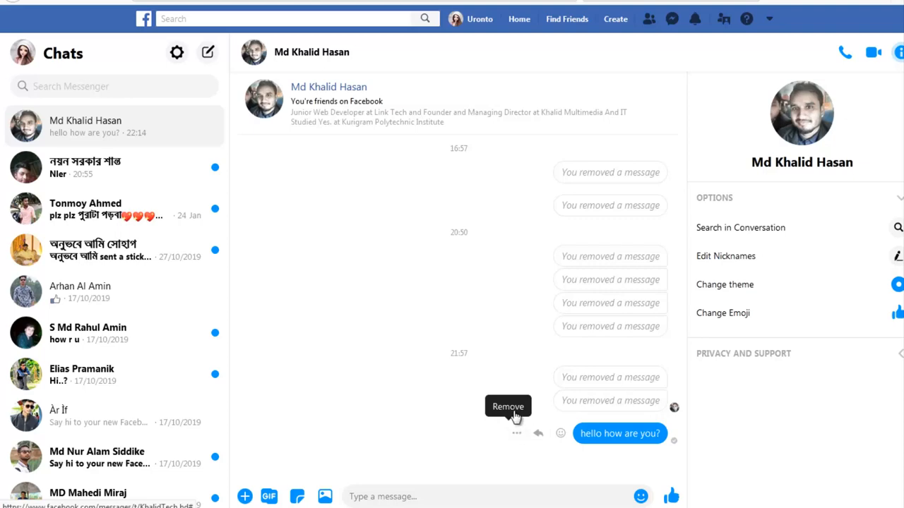
Remove the 'hello how are you?' message for everyone.
left_click(507, 406)
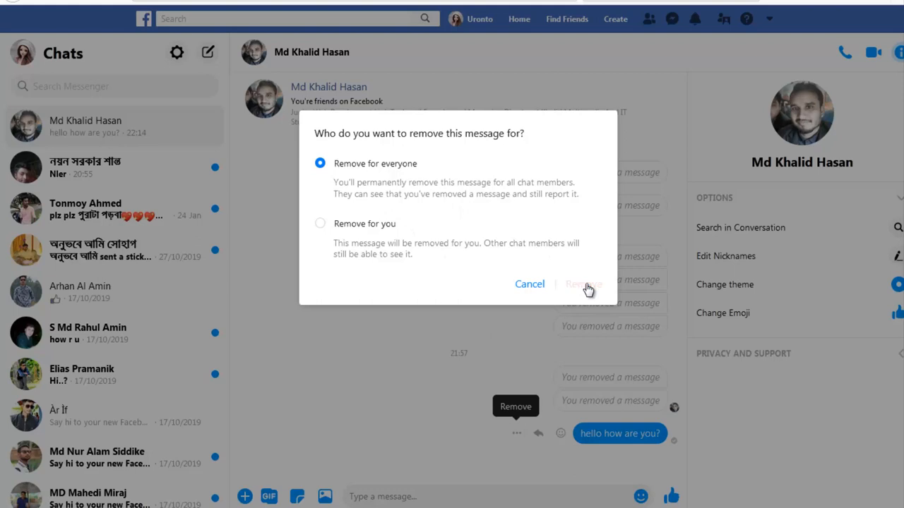
left_click(583, 283)
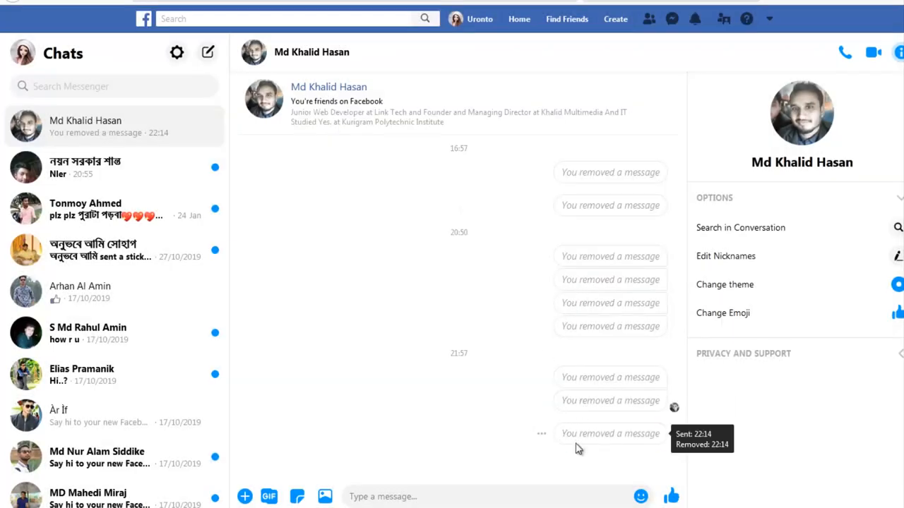
mouse_move(654, 453)
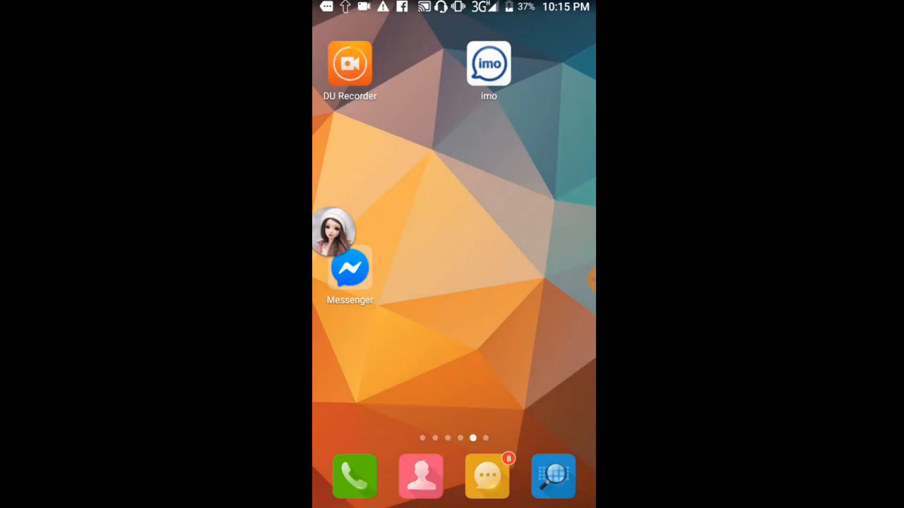
Launch Unseen Messenger to view the saved message, then check Messenger's chat list.
scroll("left", 3)
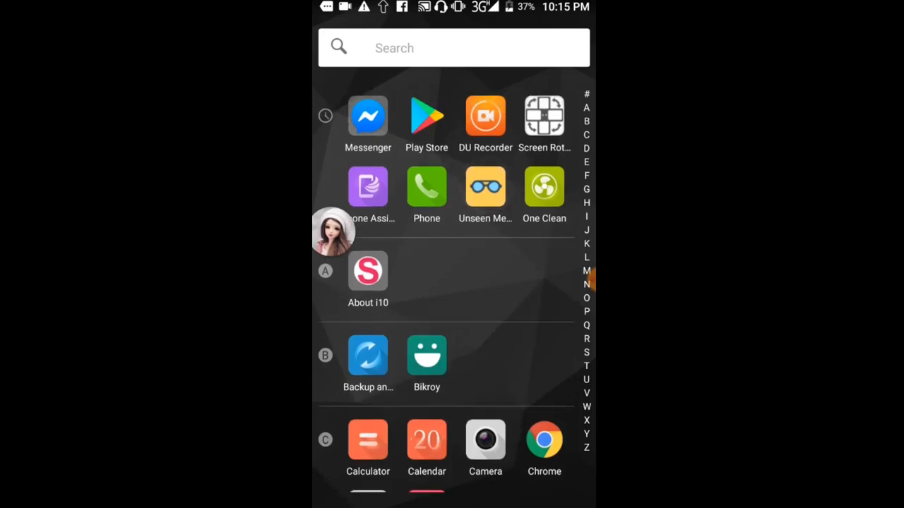
left_click(484, 187)
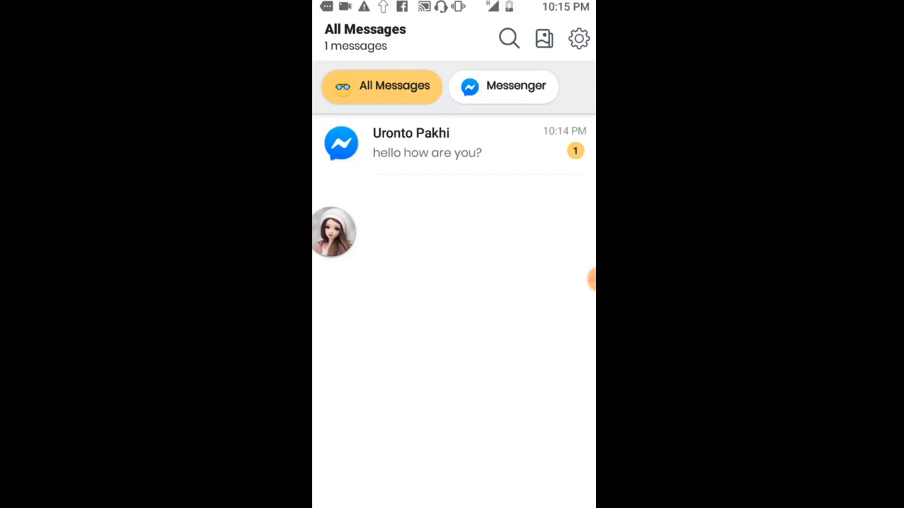
left_click(426, 144)
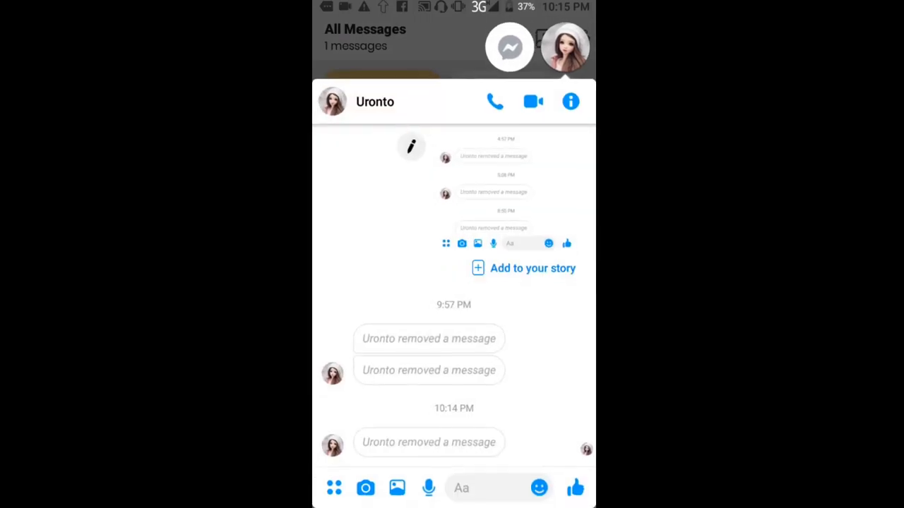
left_click(508, 48)
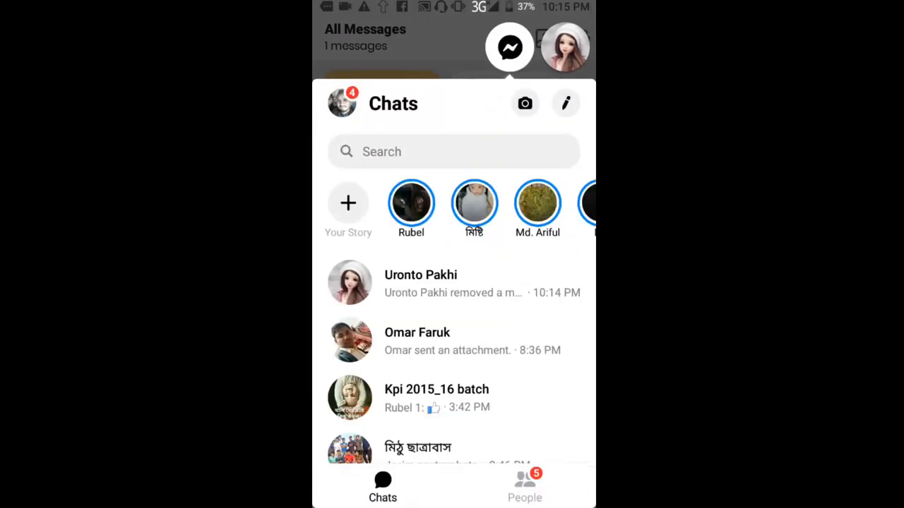